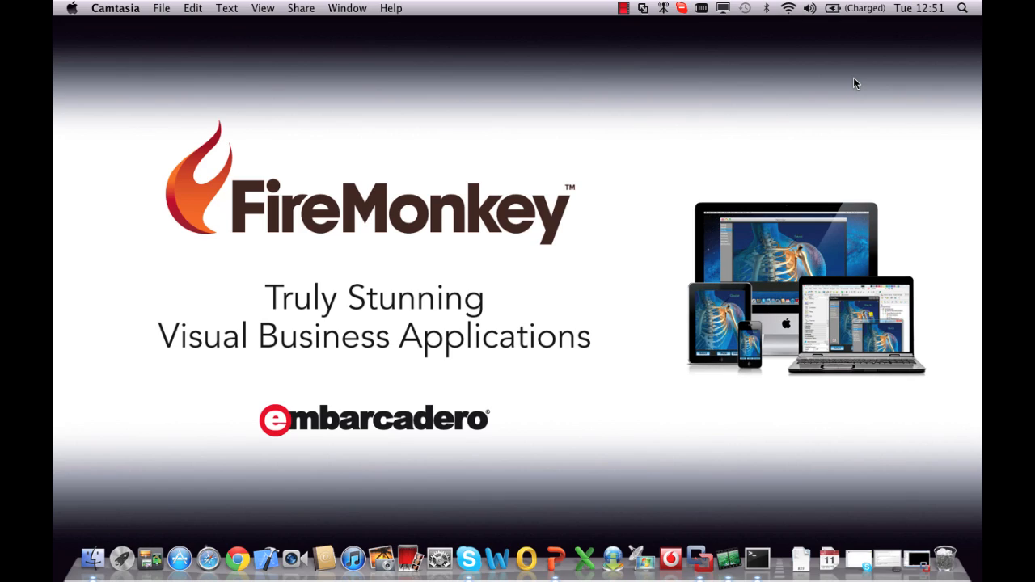
pyautogui.moveTo(769, 210)
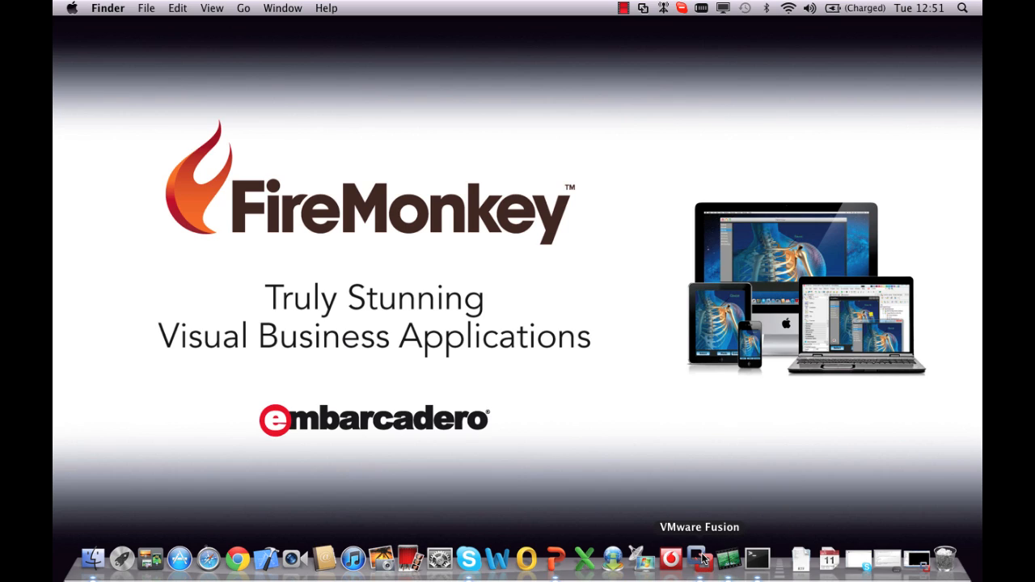
# Inspect the photo-choosing button, photo slider and loading spinner in the Object Inspector
pyautogui.click(700, 558)
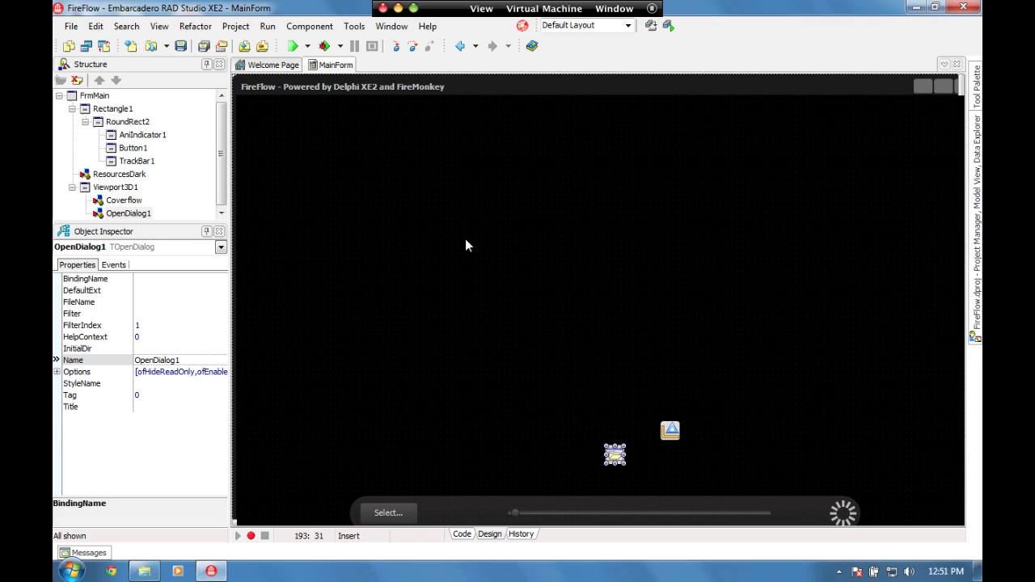
pyautogui.moveTo(458, 238)
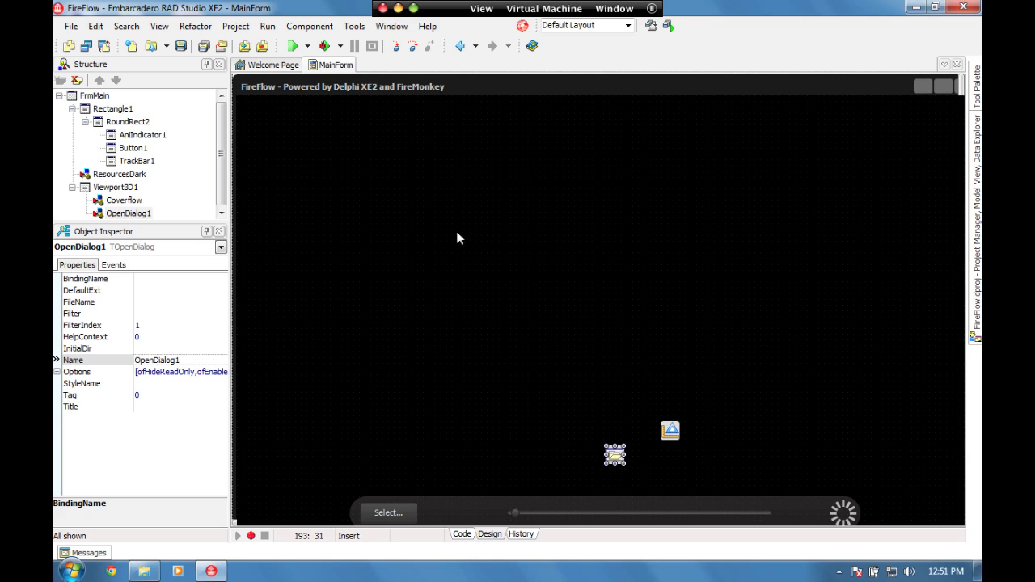
pyautogui.moveTo(432, 86)
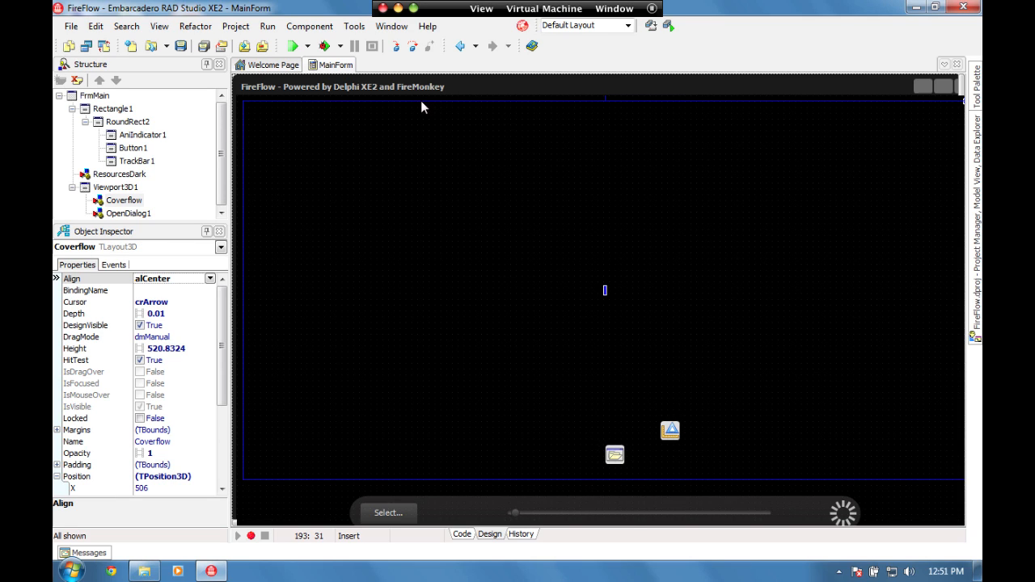
pyautogui.moveTo(269, 290)
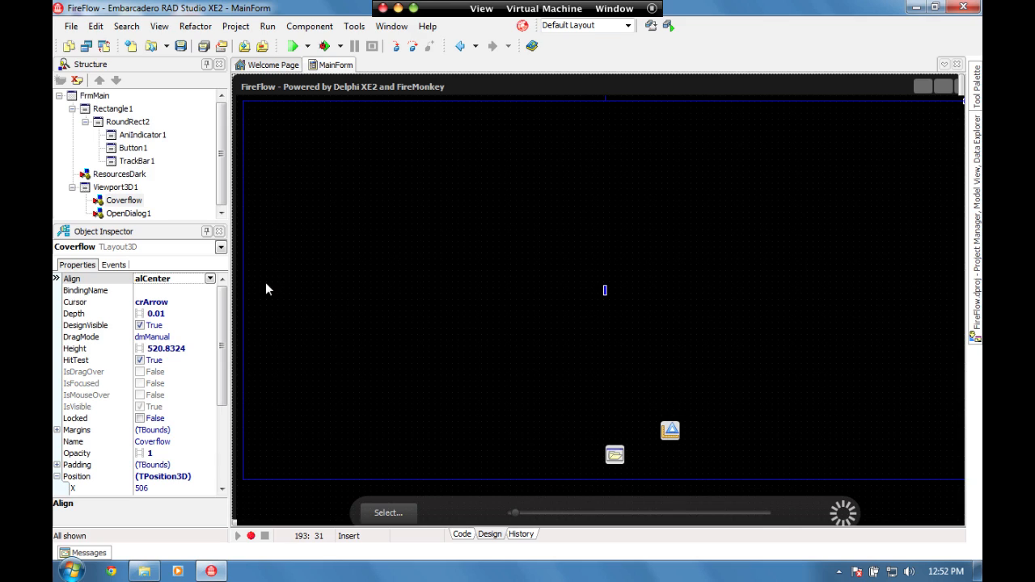
pyautogui.moveTo(435, 506)
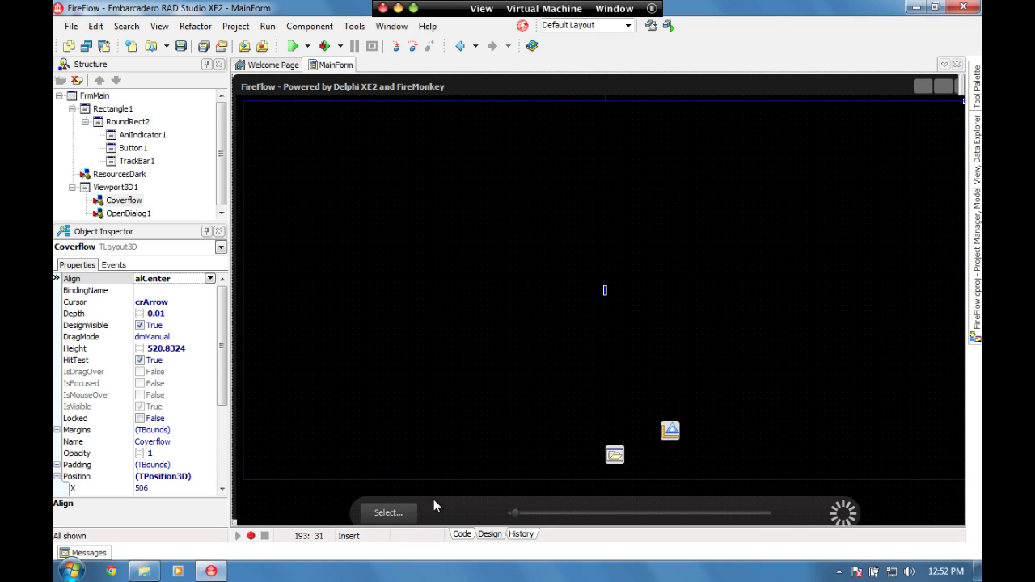
pyautogui.click(127, 121)
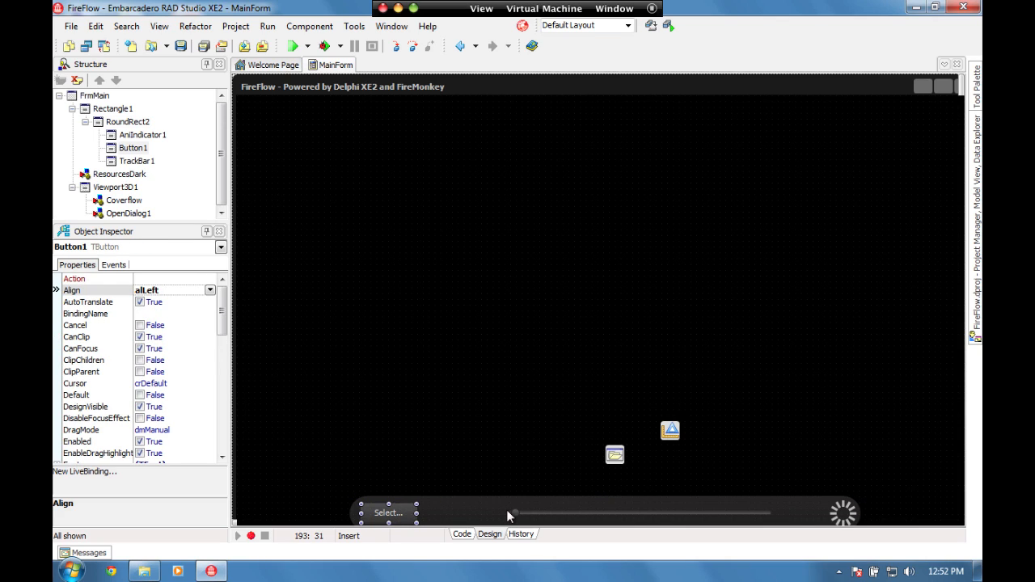
pyautogui.click(639, 513)
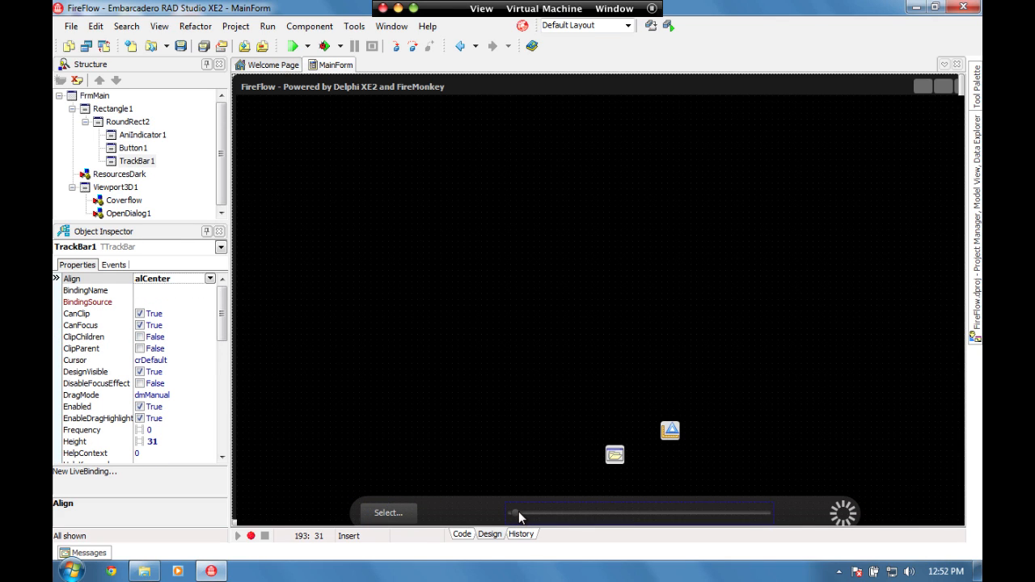
pyautogui.click(841, 511)
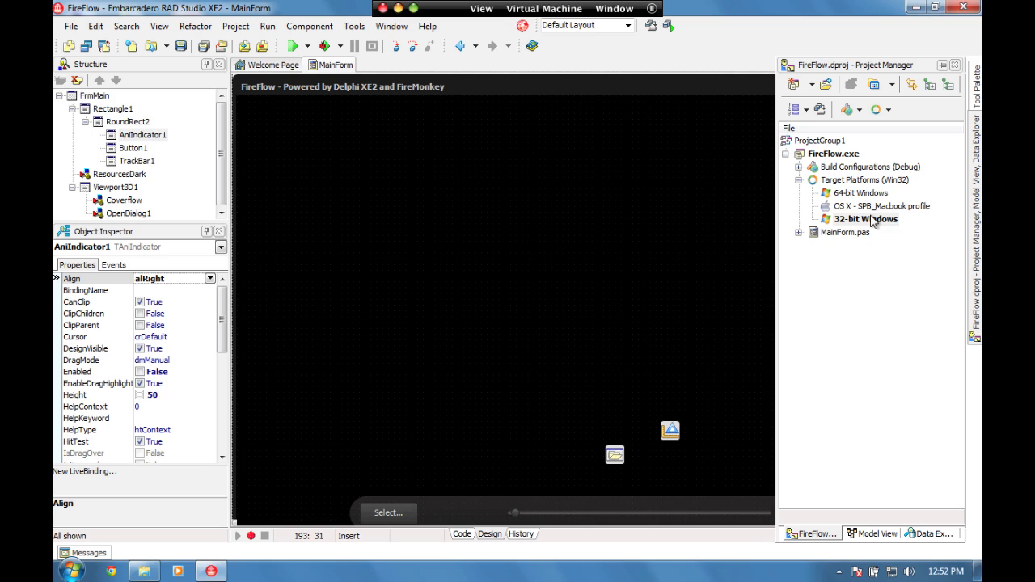
pyautogui.moveTo(854, 227)
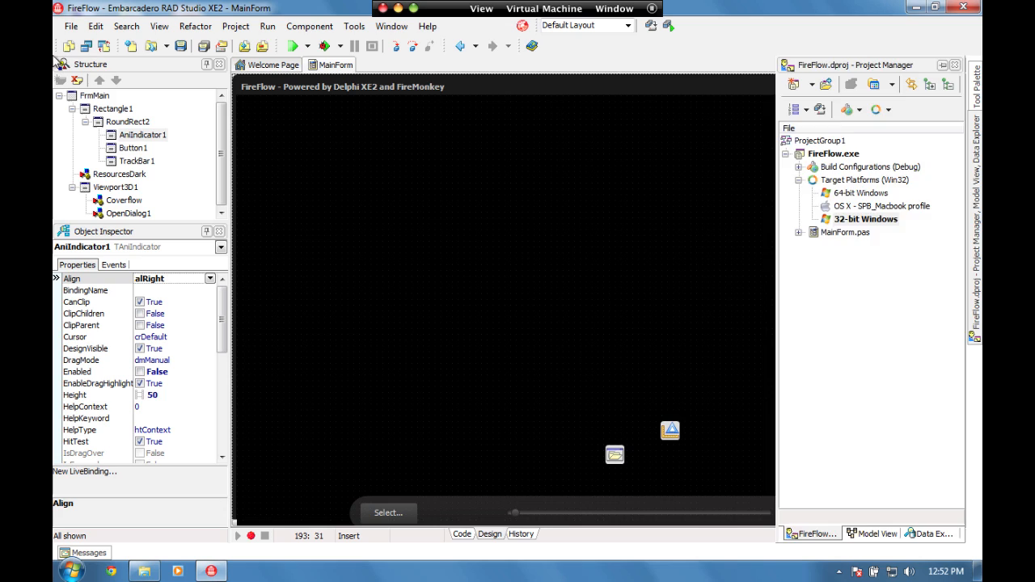
# Run FireFlow with 32-bit Windows as the active target platform
pyautogui.click(295, 45)
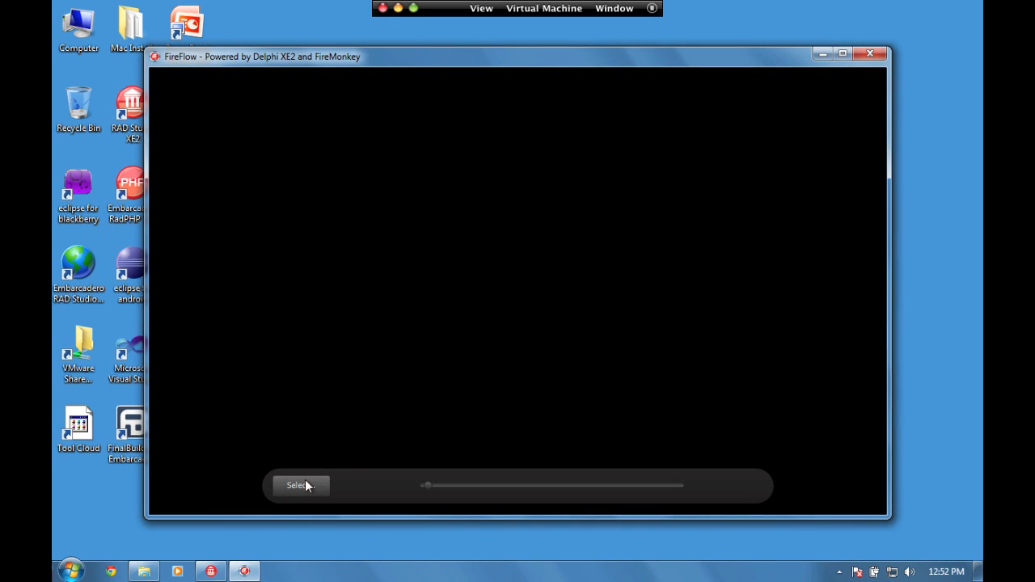
# Select Picture01.jpg from the Demo Photos folder to load the photos into the cover flow
pyautogui.click(300, 485)
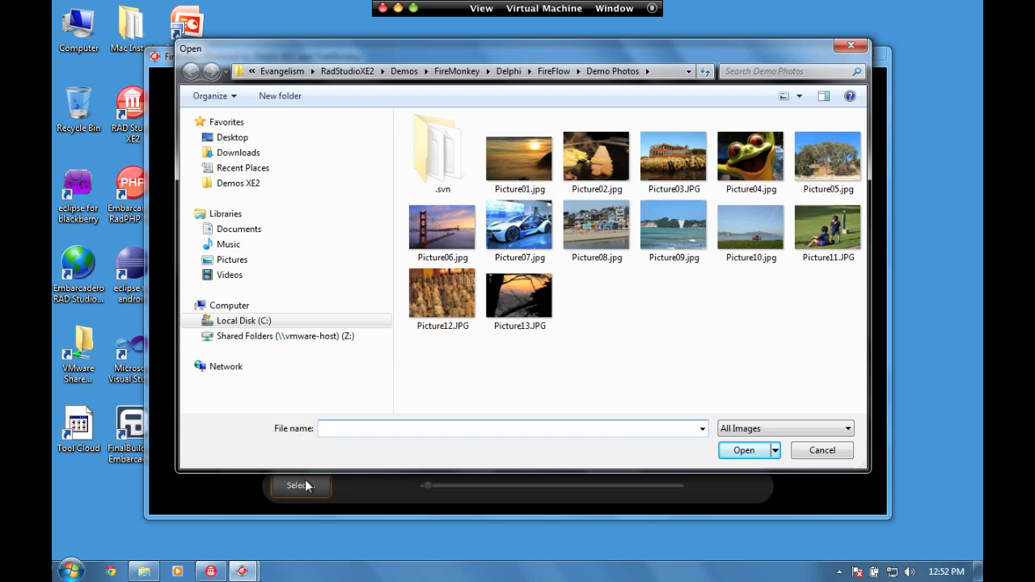
pyautogui.click(519, 154)
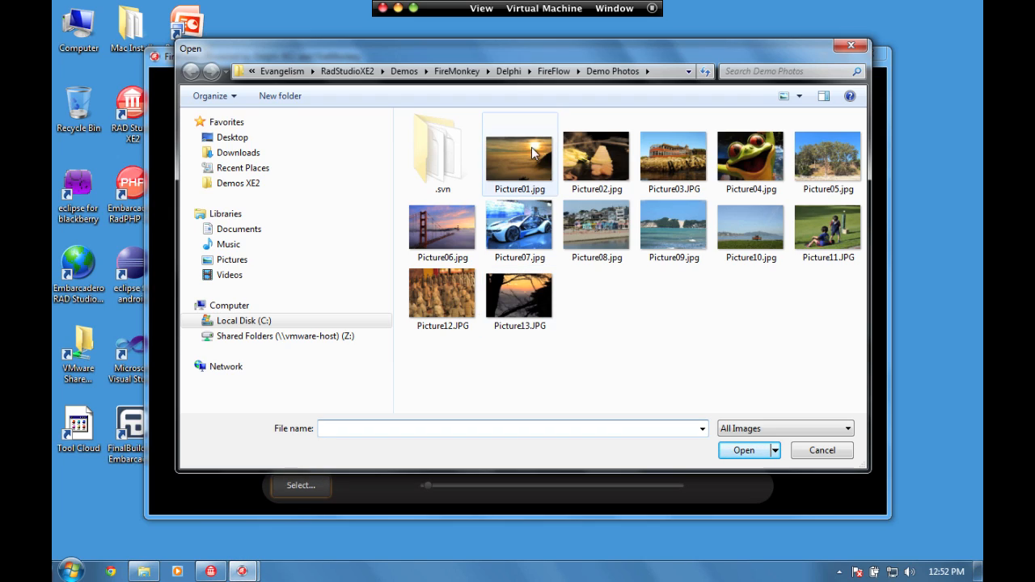
pyautogui.click(519, 154)
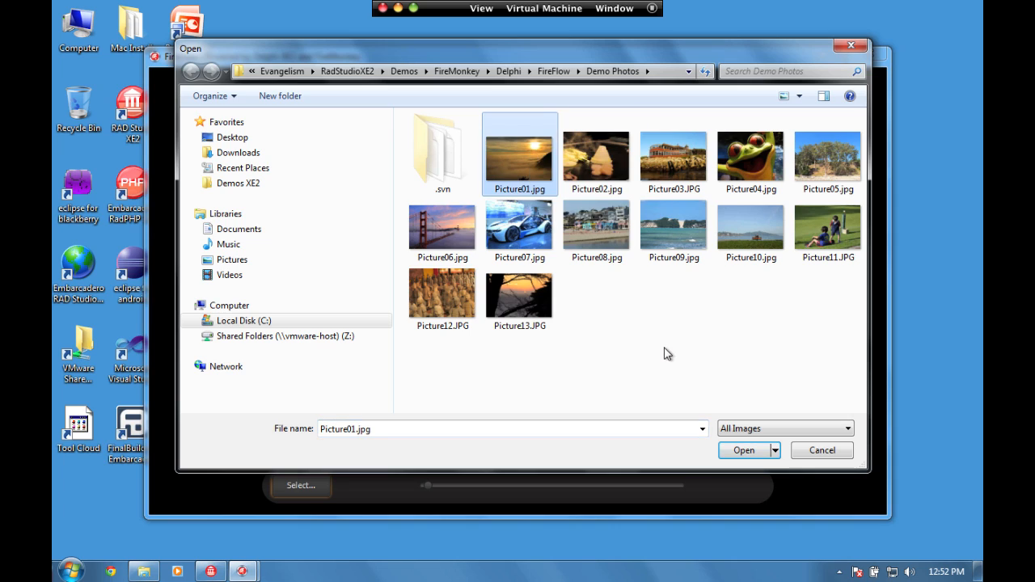
pyautogui.click(742, 449)
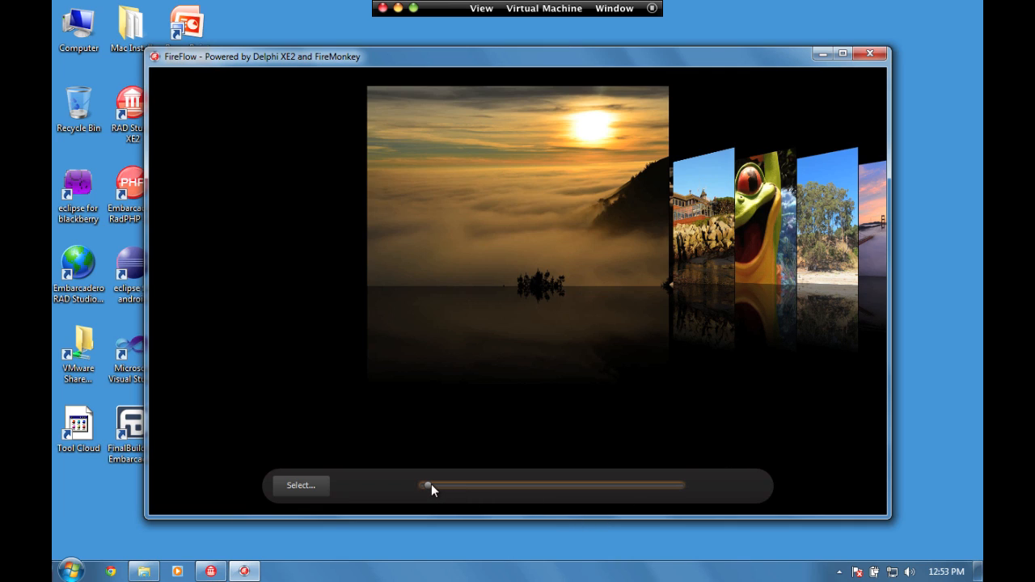
# Flip through the cover-flow photos to the golf green and back to the frog, then close FireFlow
pyautogui.moveTo(426, 486); pyautogui.dragTo(432, 485)
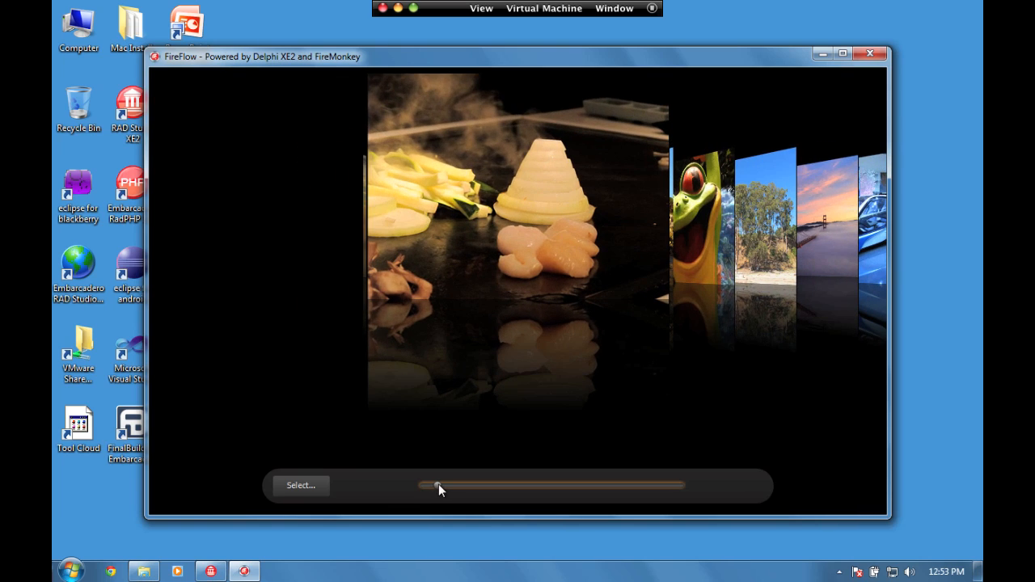
pyautogui.moveTo(440, 485); pyautogui.dragTo(468, 486)
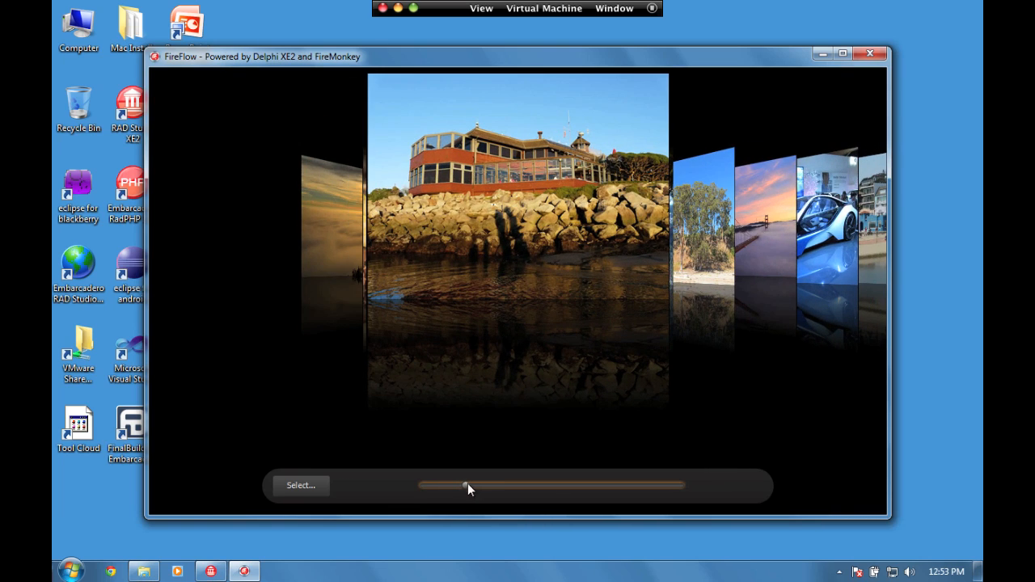
pyautogui.moveTo(465, 485); pyautogui.dragTo(489, 485)
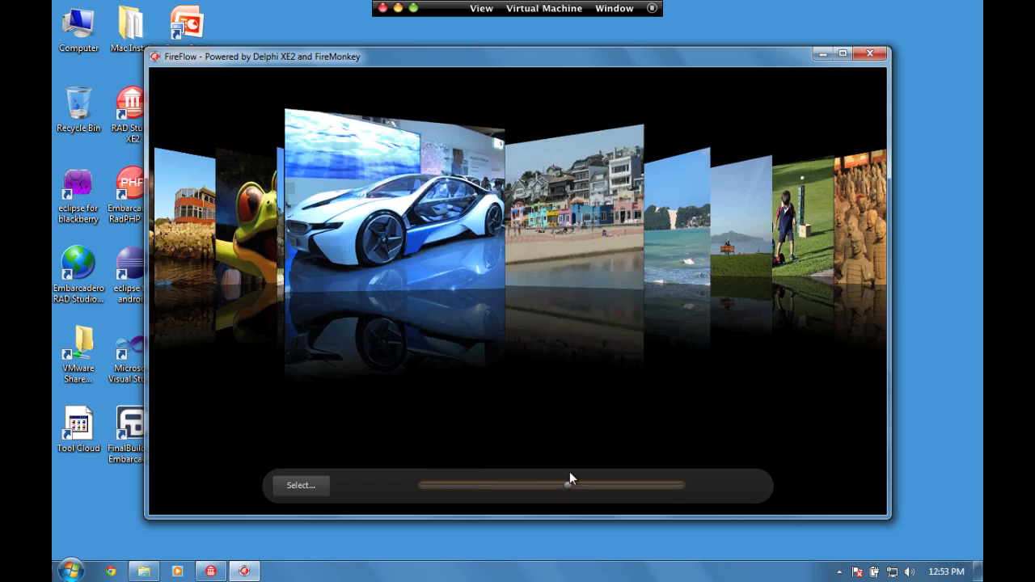
pyautogui.moveTo(570, 485); pyautogui.dragTo(588, 485)
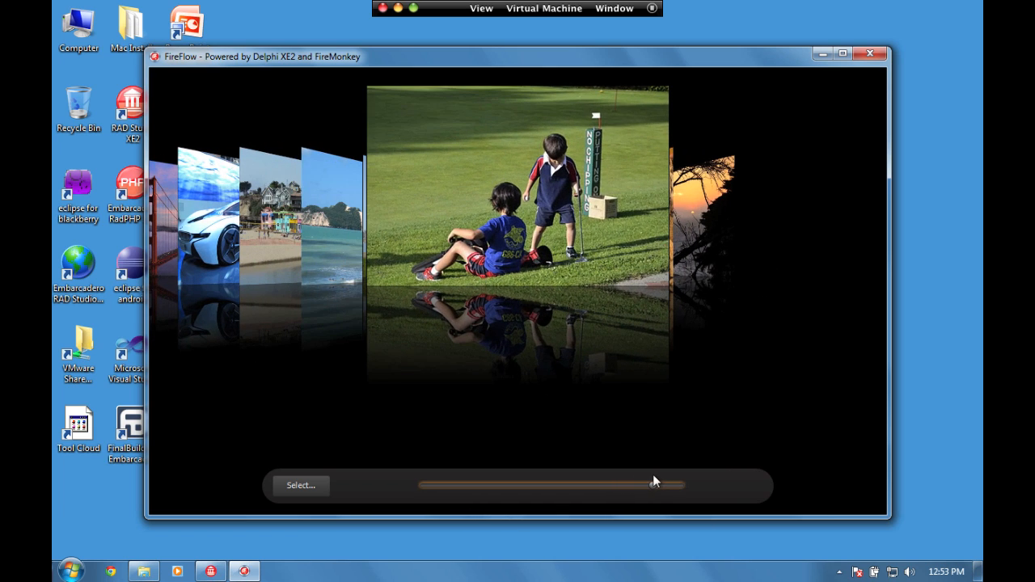
pyautogui.moveTo(655, 483); pyautogui.dragTo(598, 485)
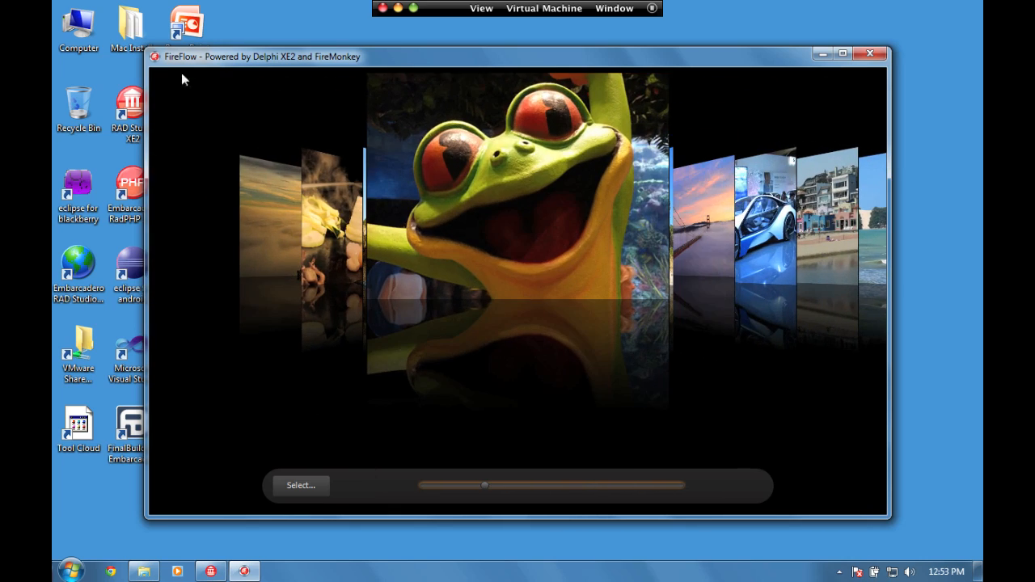
pyautogui.click(870, 54)
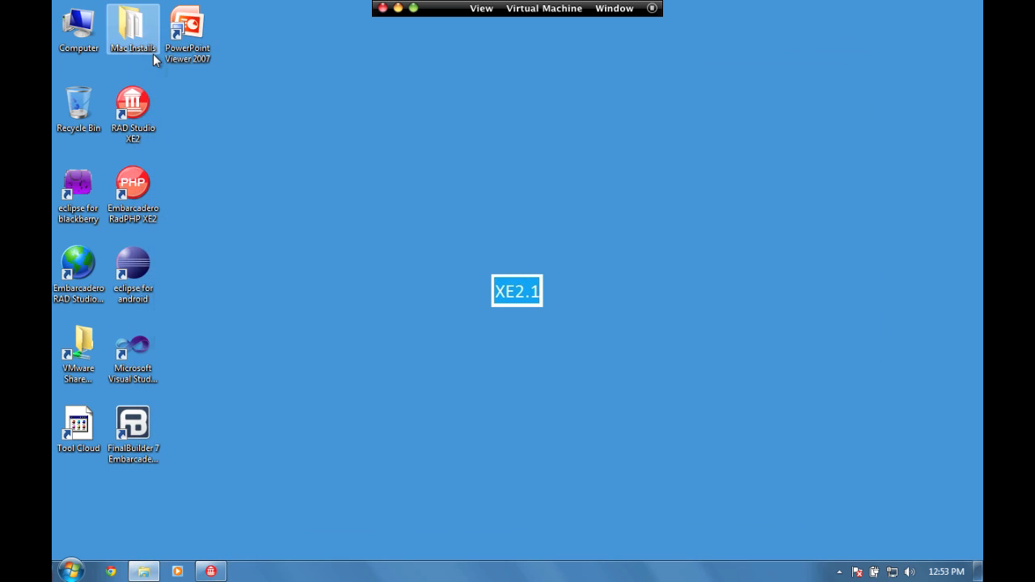
# Activate the OS X - SPB_Macbook profile target in Project Manager and run FireFlow on the Mac
pyautogui.doubleClick(132, 105)
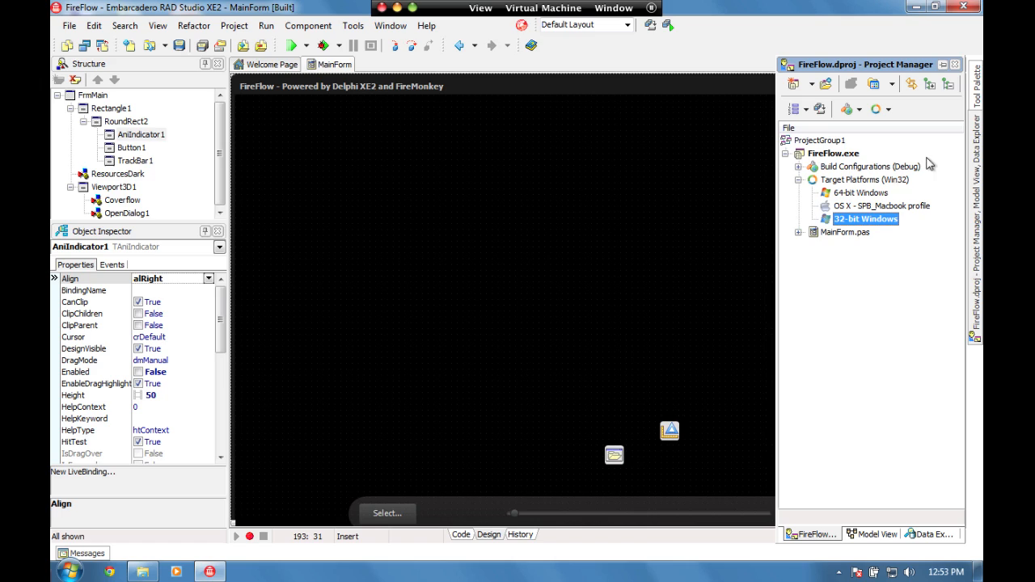
pyautogui.click(880, 206)
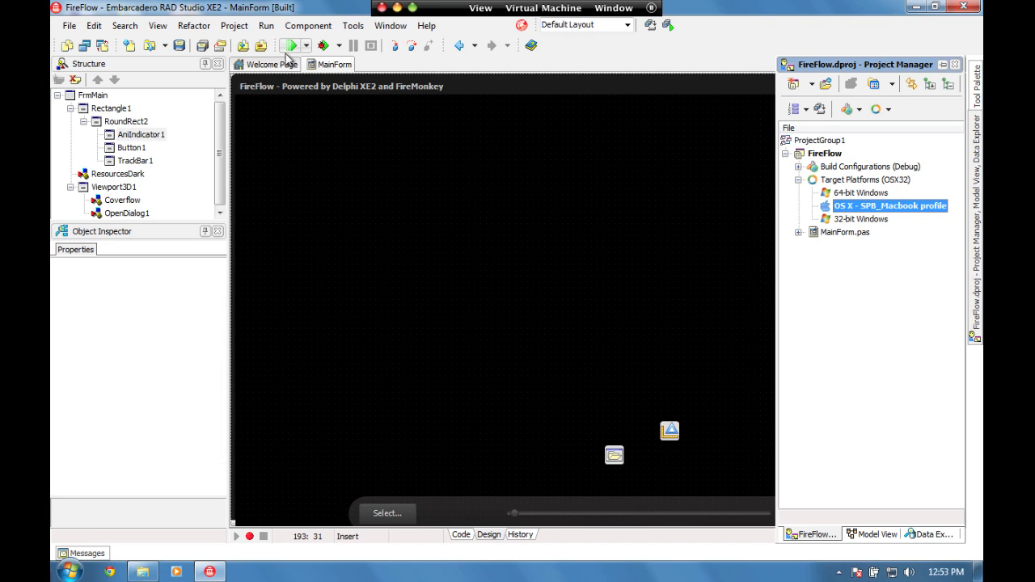
pyautogui.click(290, 45)
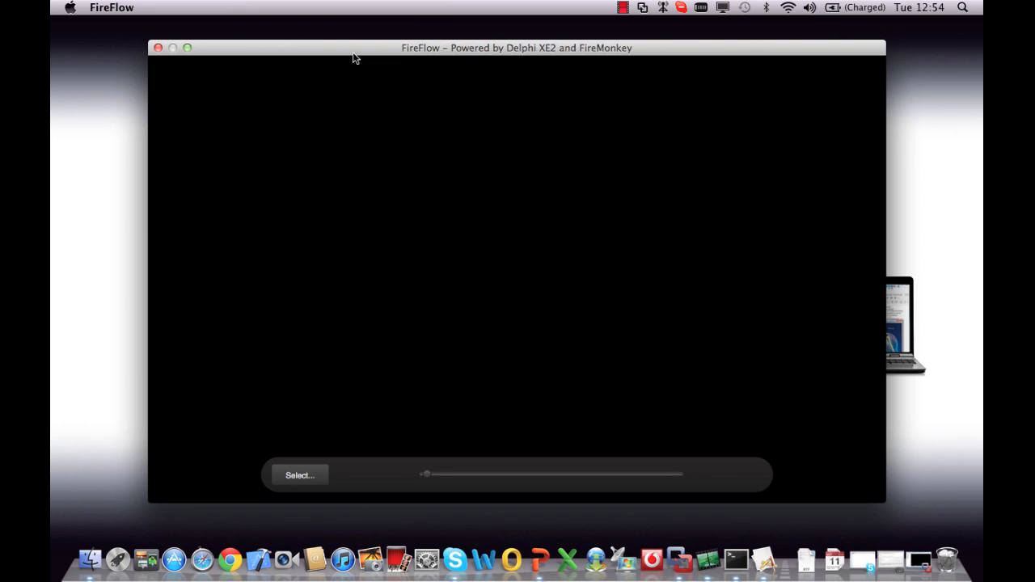
pyautogui.moveTo(155, 88)
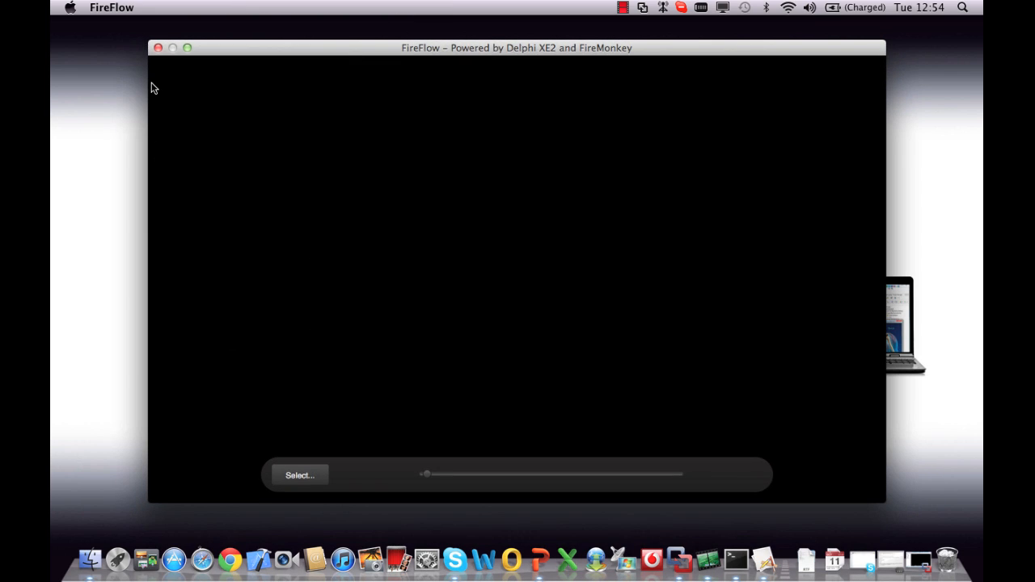
pyautogui.moveTo(194, 83)
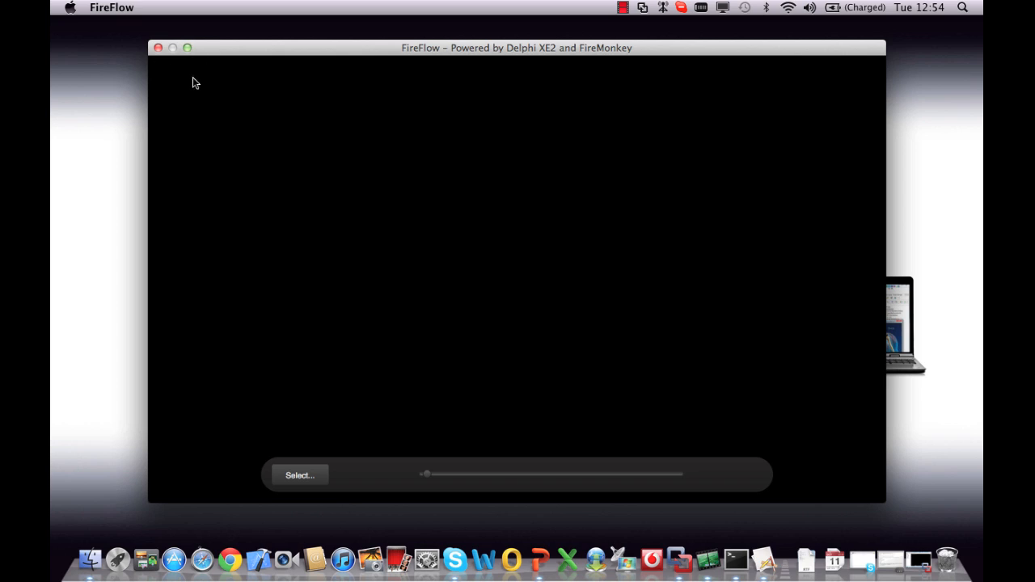
# Select Picture01.jpg from Demo Photos to load the photos into the Mac cover flow
pyautogui.click(299, 475)
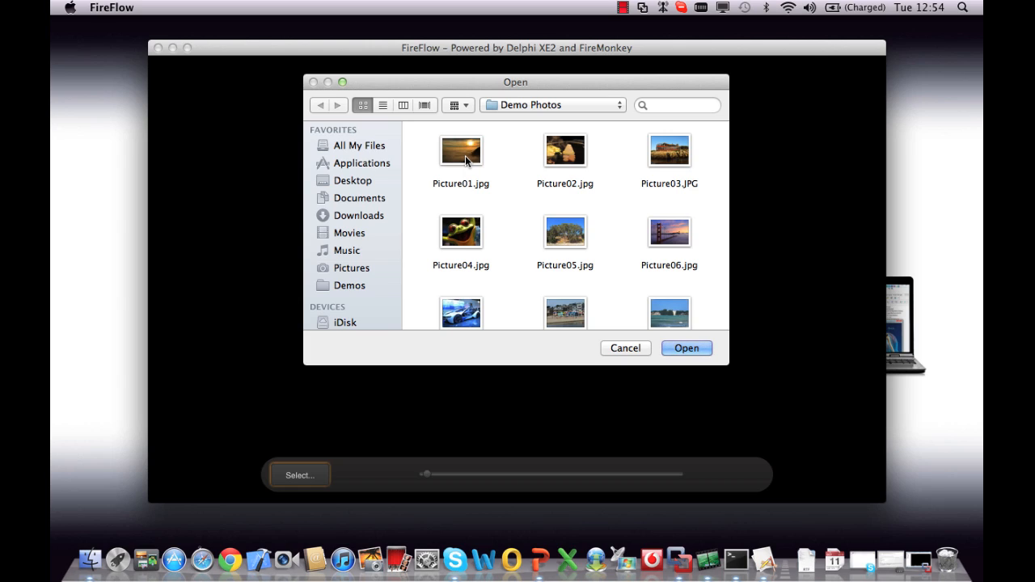
pyautogui.click(461, 151)
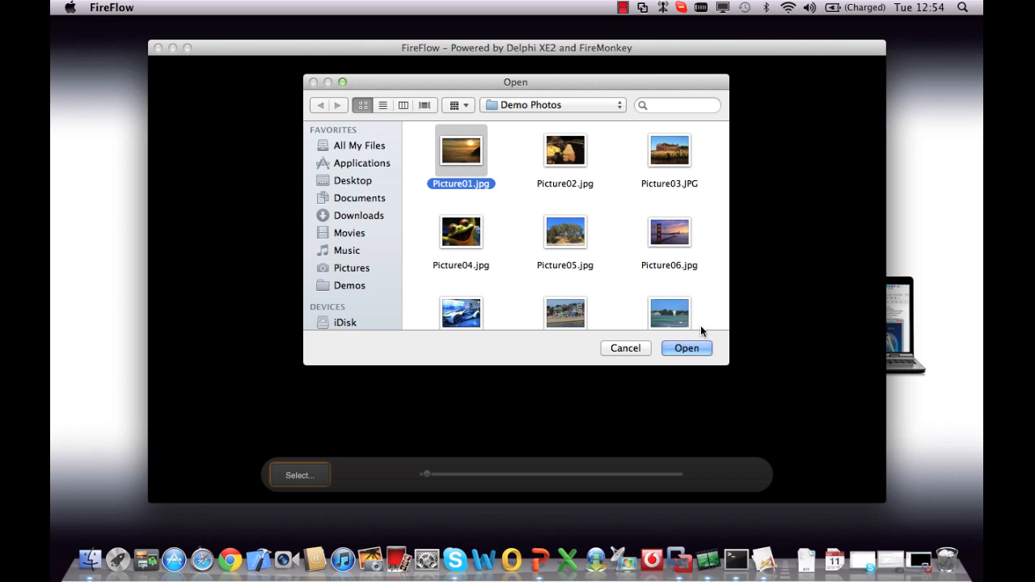
pyautogui.click(686, 348)
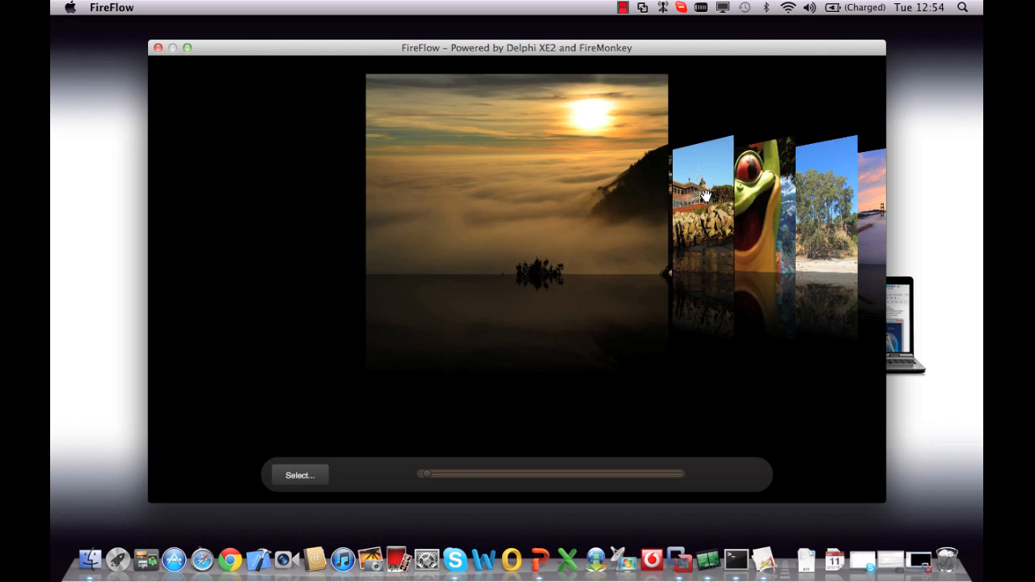
# Flip the covers past the frog to the beach houses photo, then close the Mac viewer
pyautogui.moveTo(423, 473); pyautogui.dragTo(507, 473)
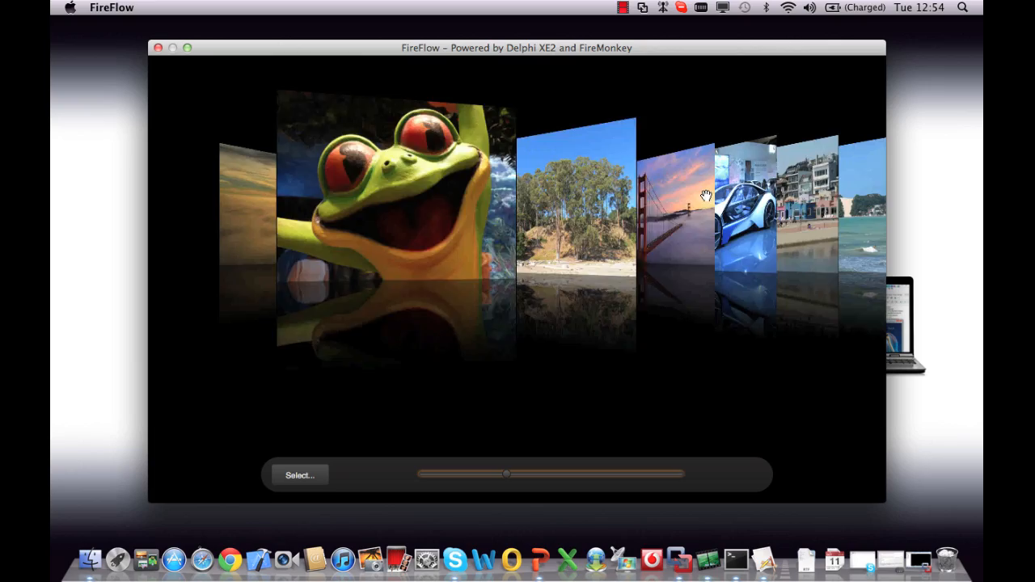
pyautogui.moveTo(506, 473); pyautogui.dragTo(572, 473)
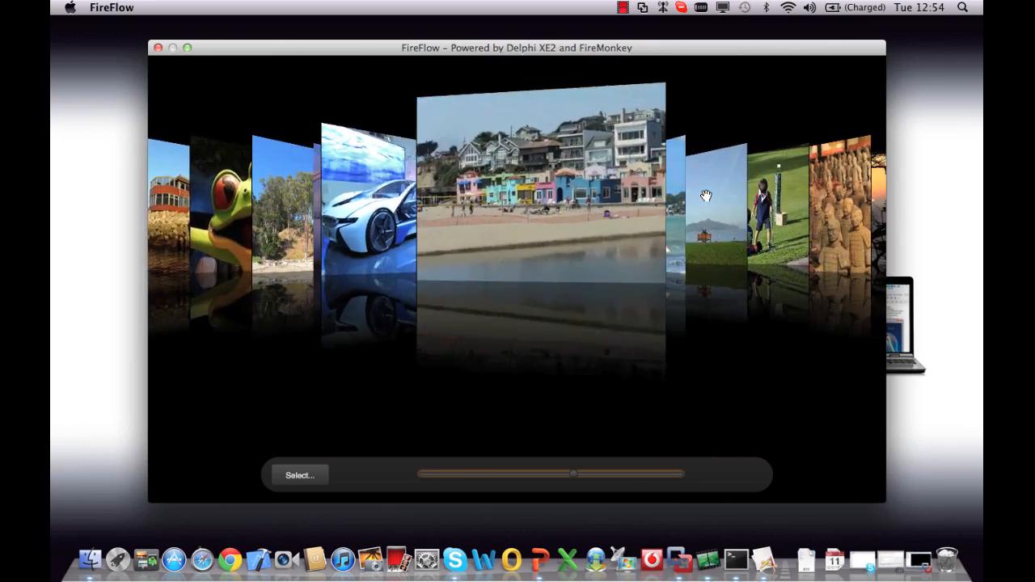
pyautogui.moveTo(572, 473); pyautogui.dragTo(483, 473)
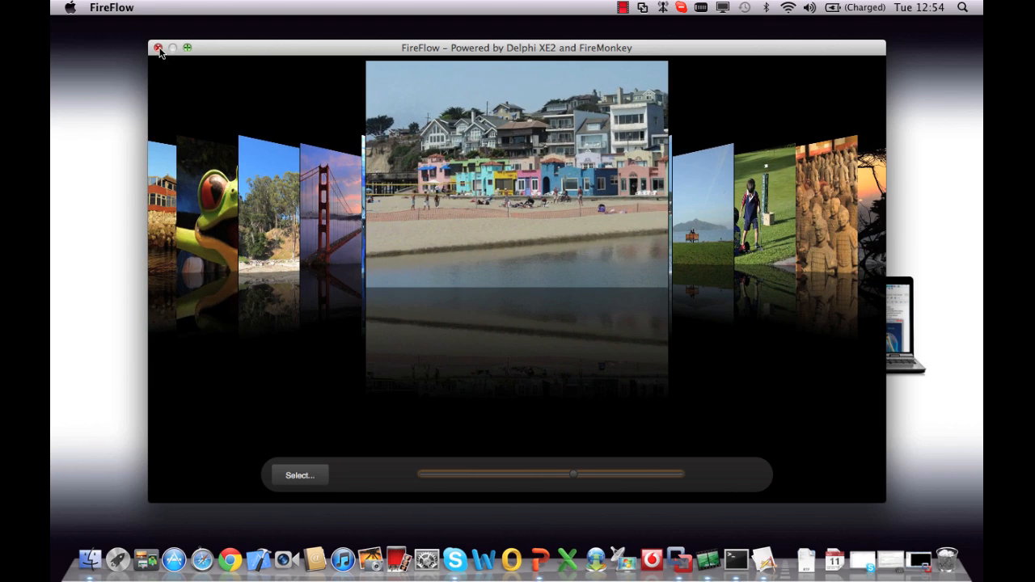
pyautogui.click(159, 48)
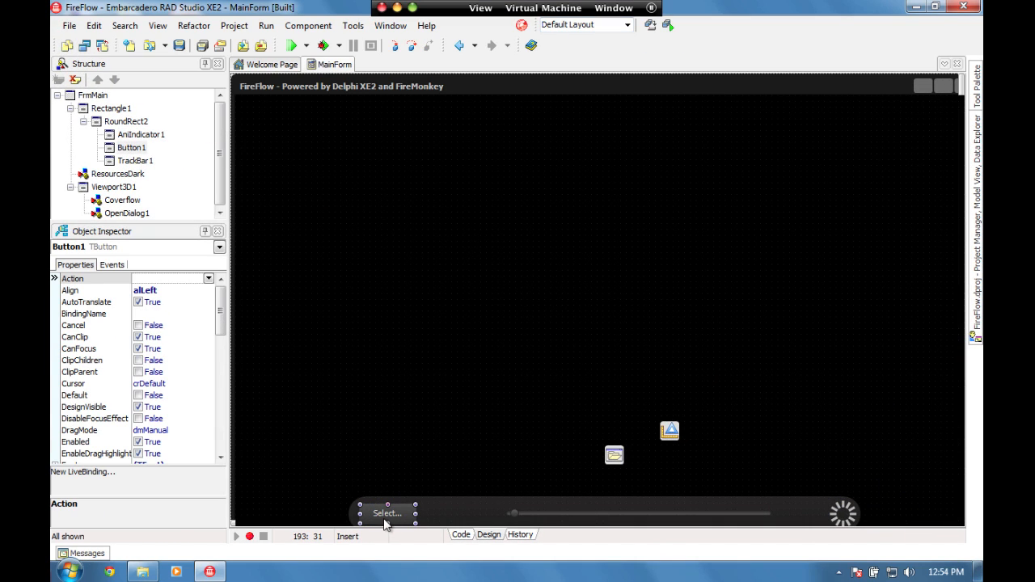
# Select the Select... button on the form to reach its TFrmMain.AddFolder code
pyautogui.click(461, 535)
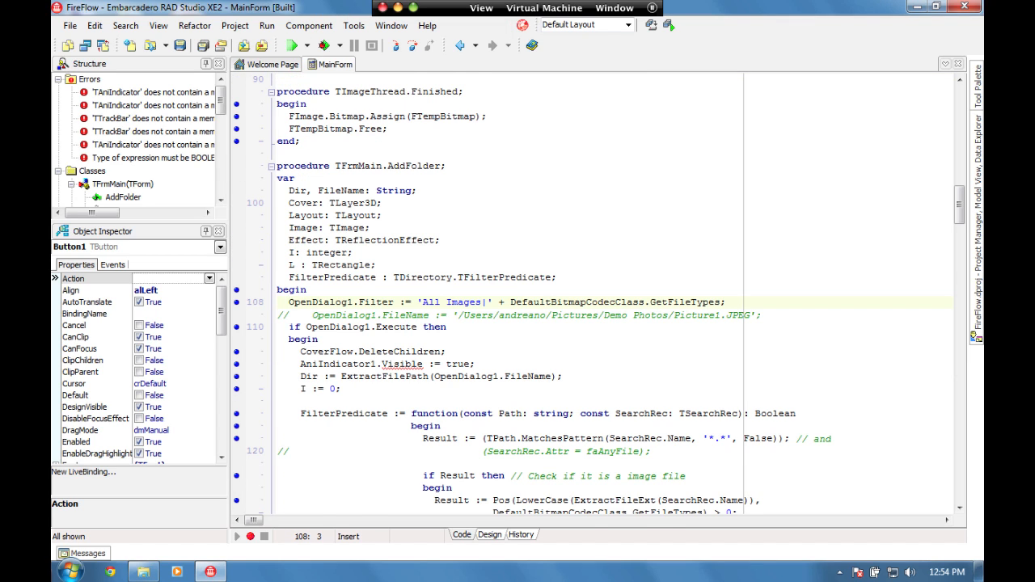
pyautogui.scroll(-3)
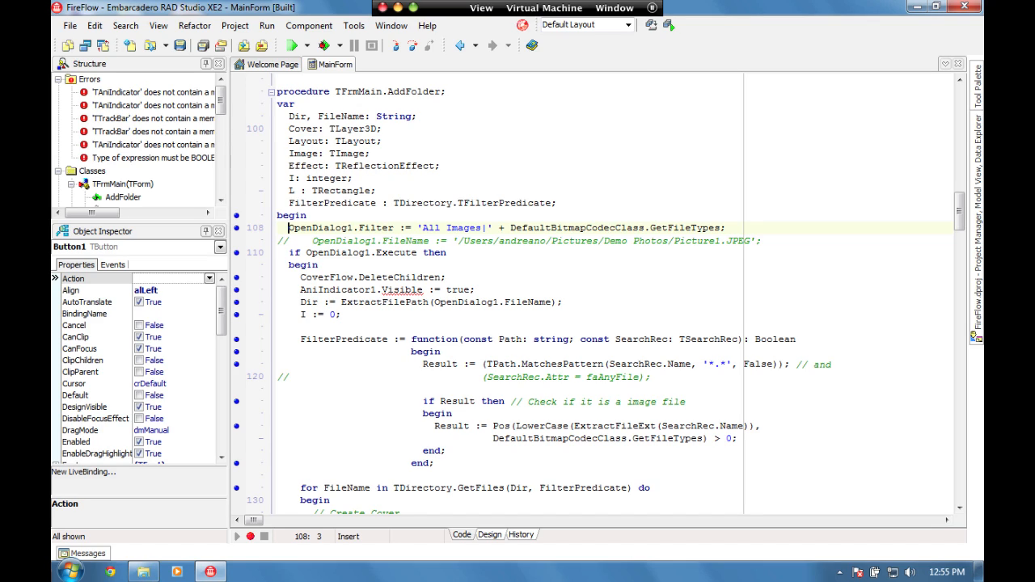
pyautogui.scroll(-3)
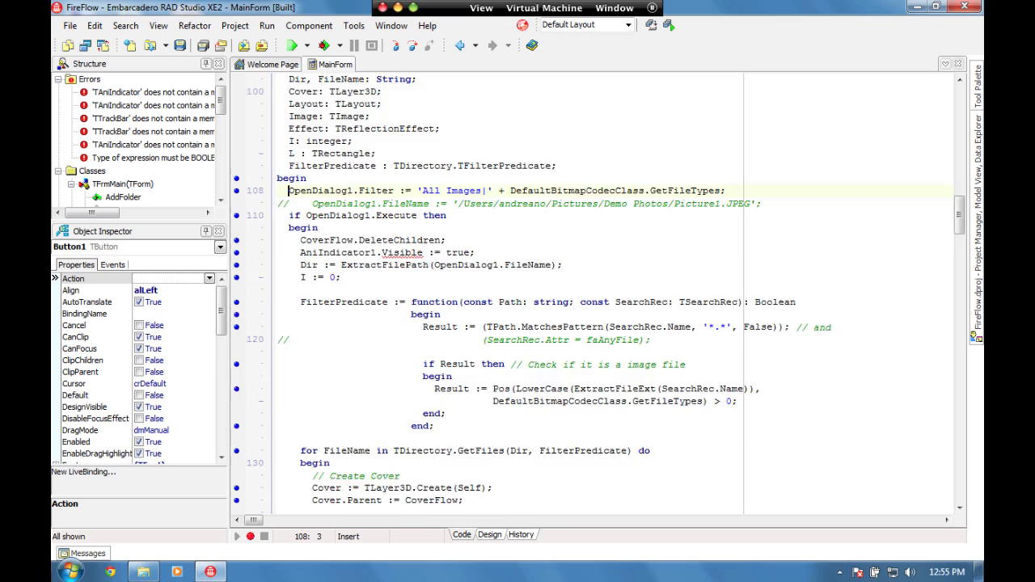
pyautogui.scroll(-3)
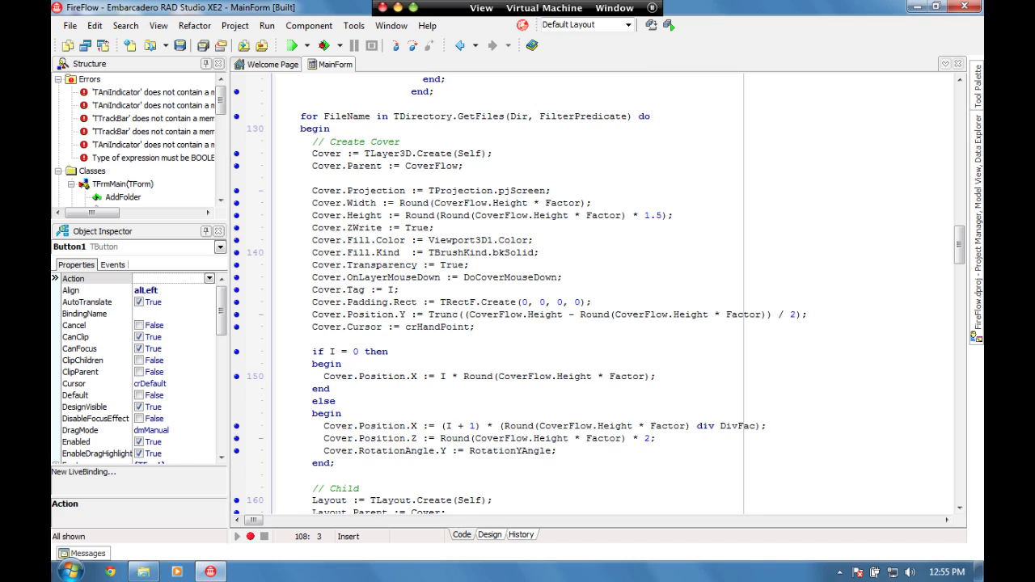
pyautogui.scroll(-3)
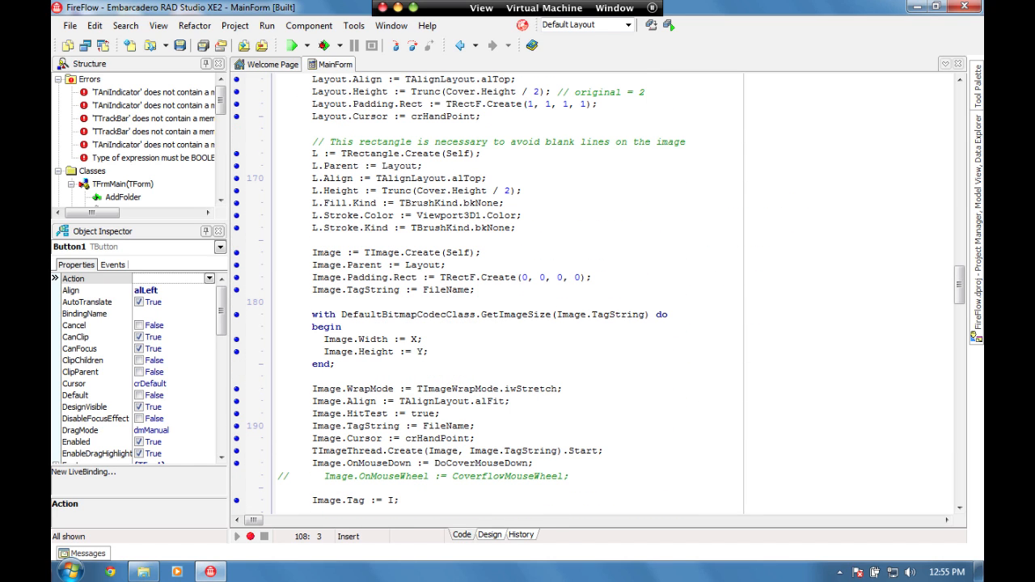
pyautogui.scroll(-3)
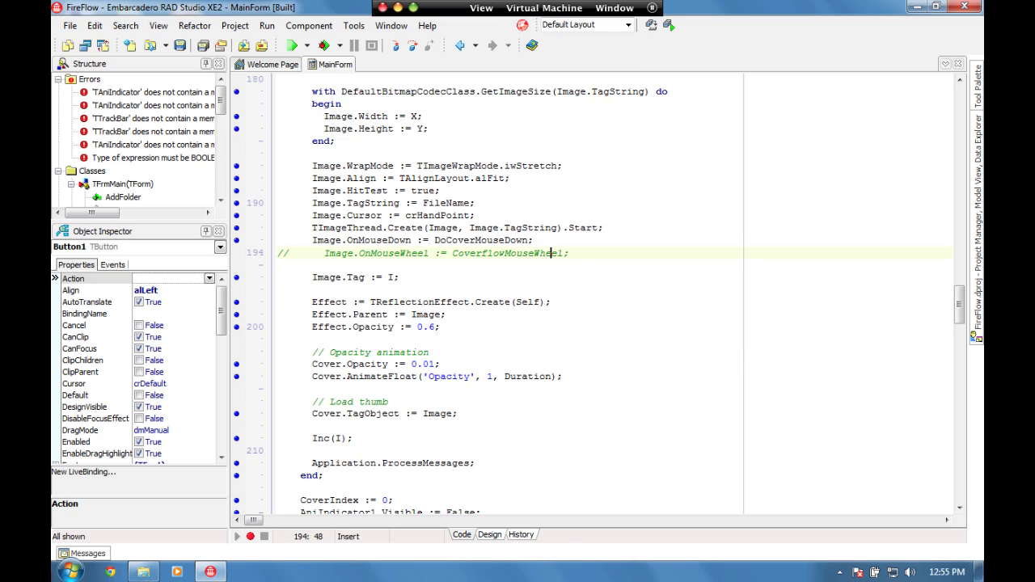
pyautogui.scroll(-3)
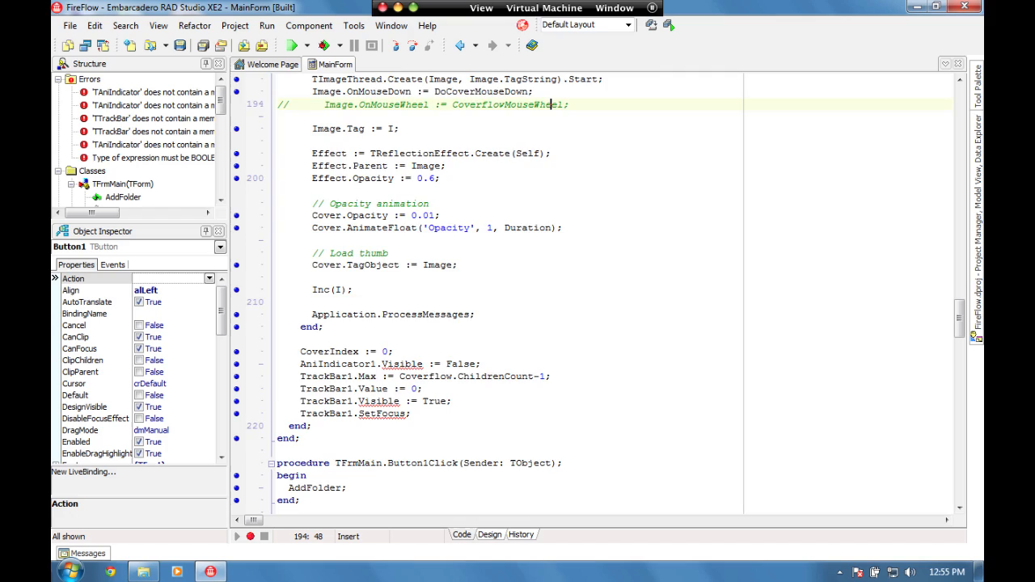